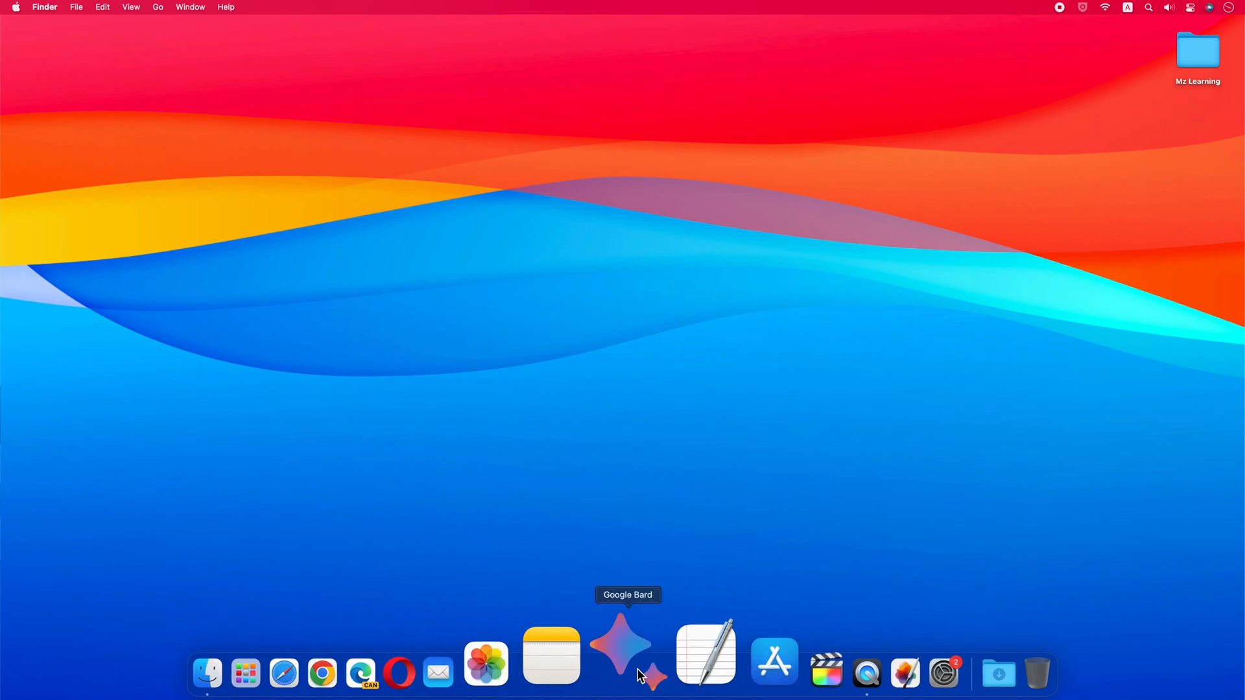
Step: Launch the existing Google Bard app, start a 'what do' prompt, then quit it
left_click(620, 644)
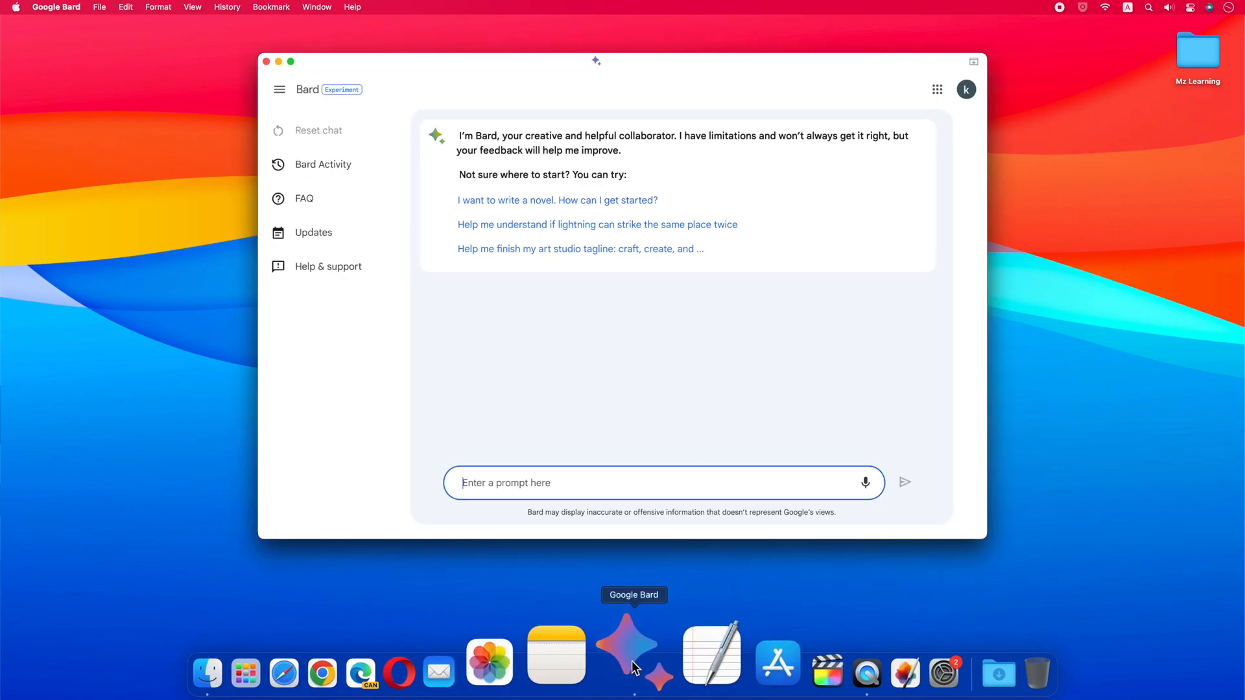
type("what do")
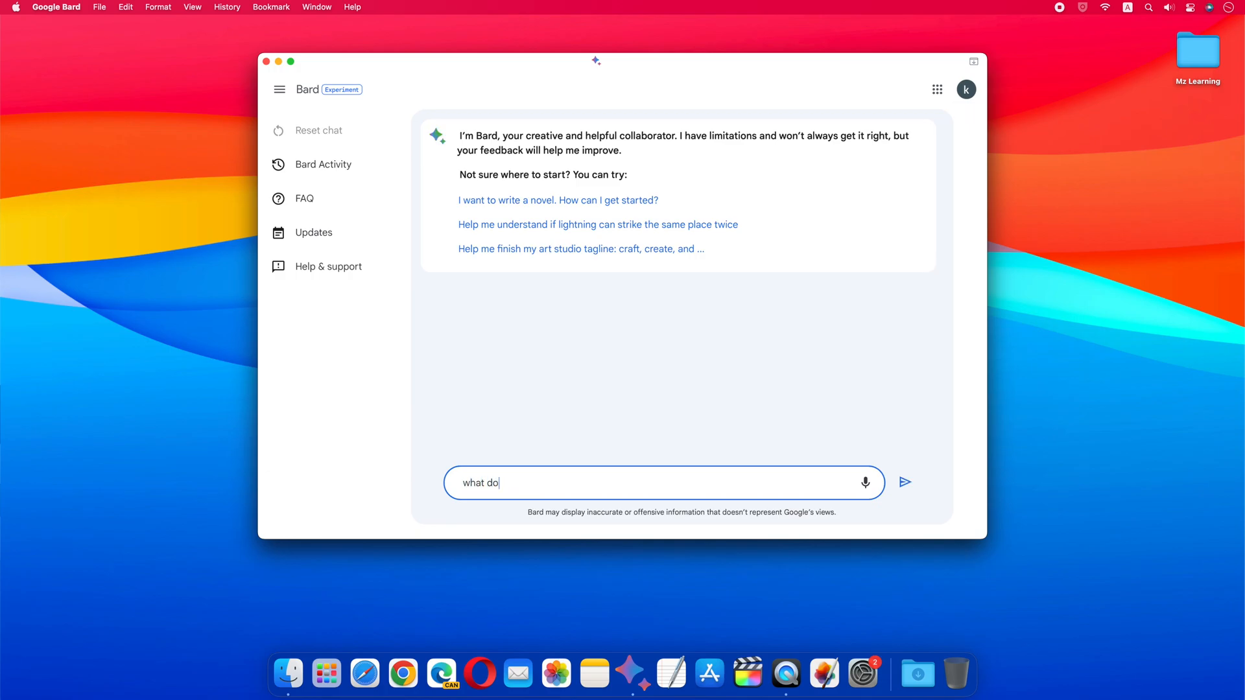
left_click(903, 482)
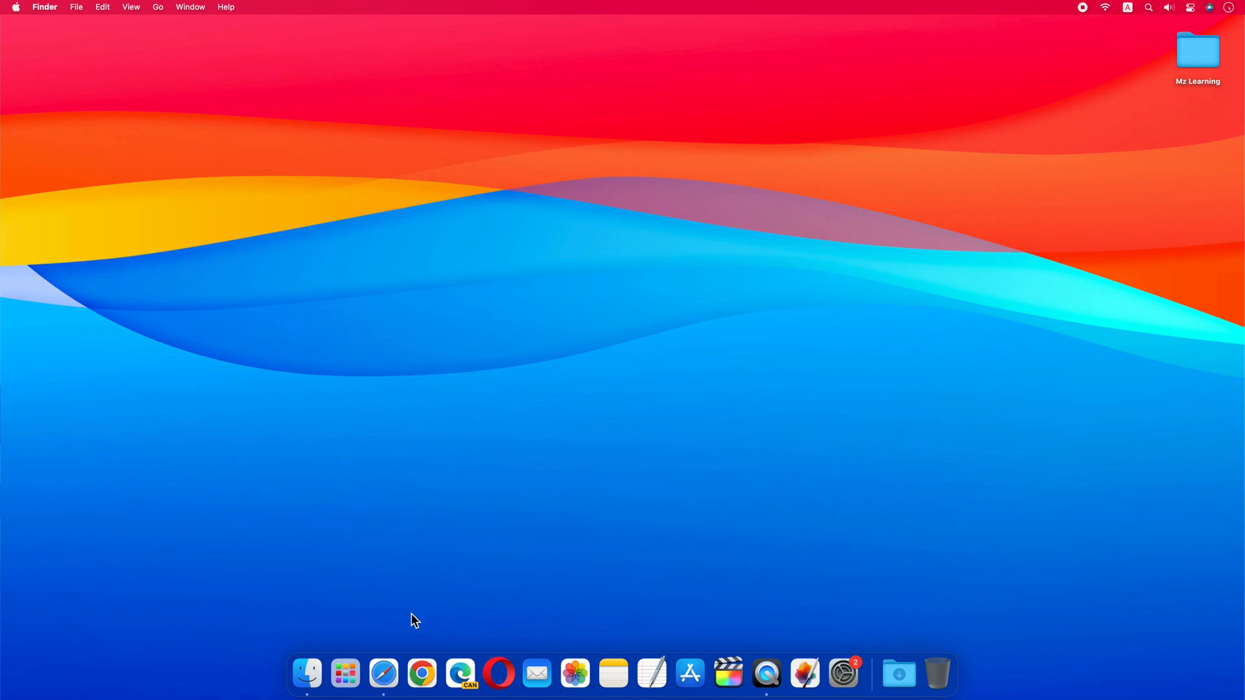
Step: Download Unite 4 from bzgapps.com in Safari, then close the browser
left_click(384, 673)
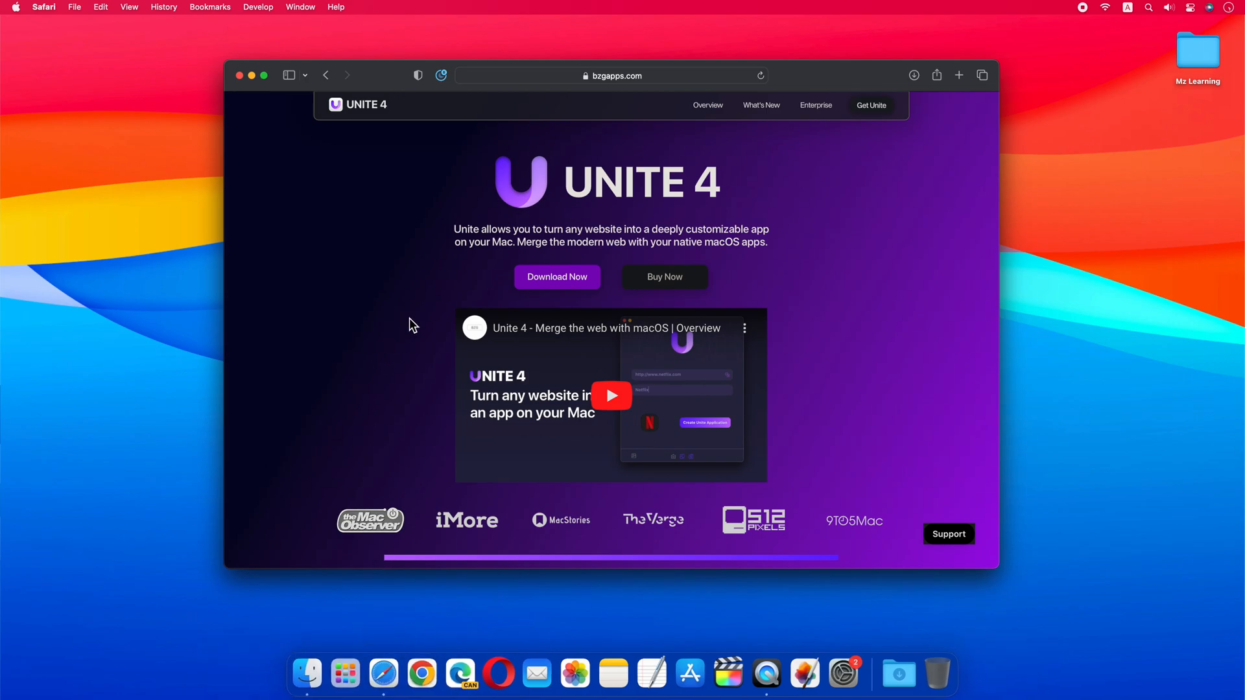
left_click(557, 278)
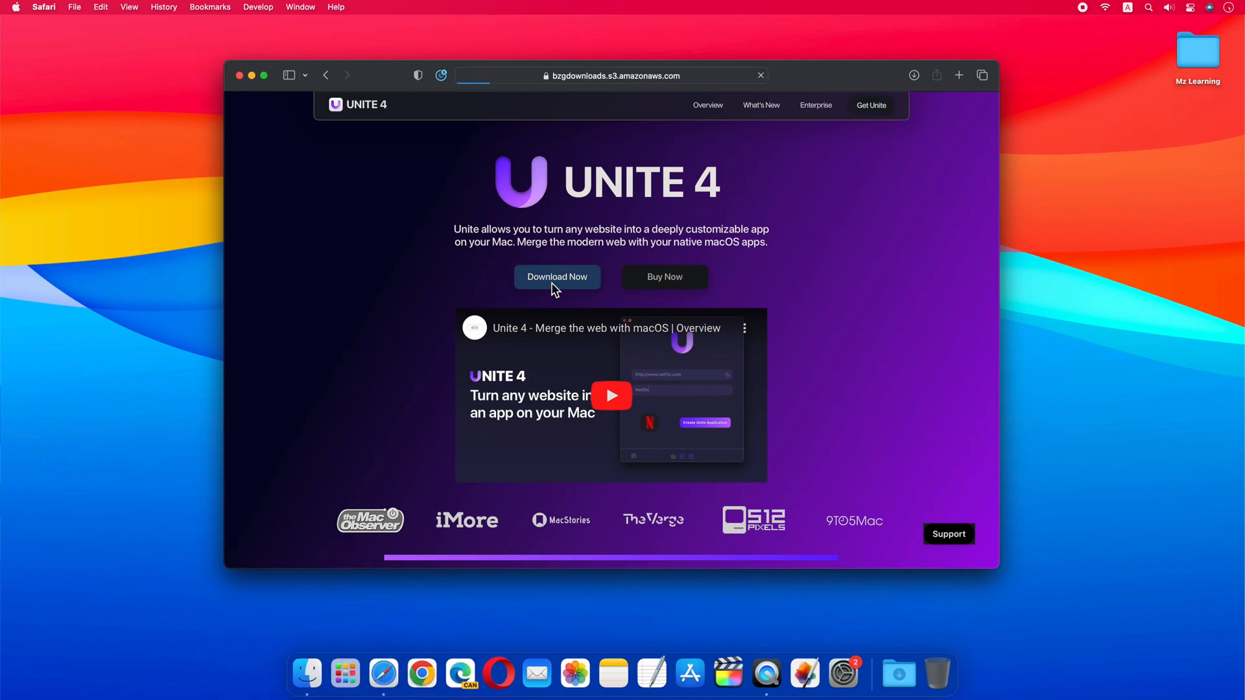
left_click(556, 277)
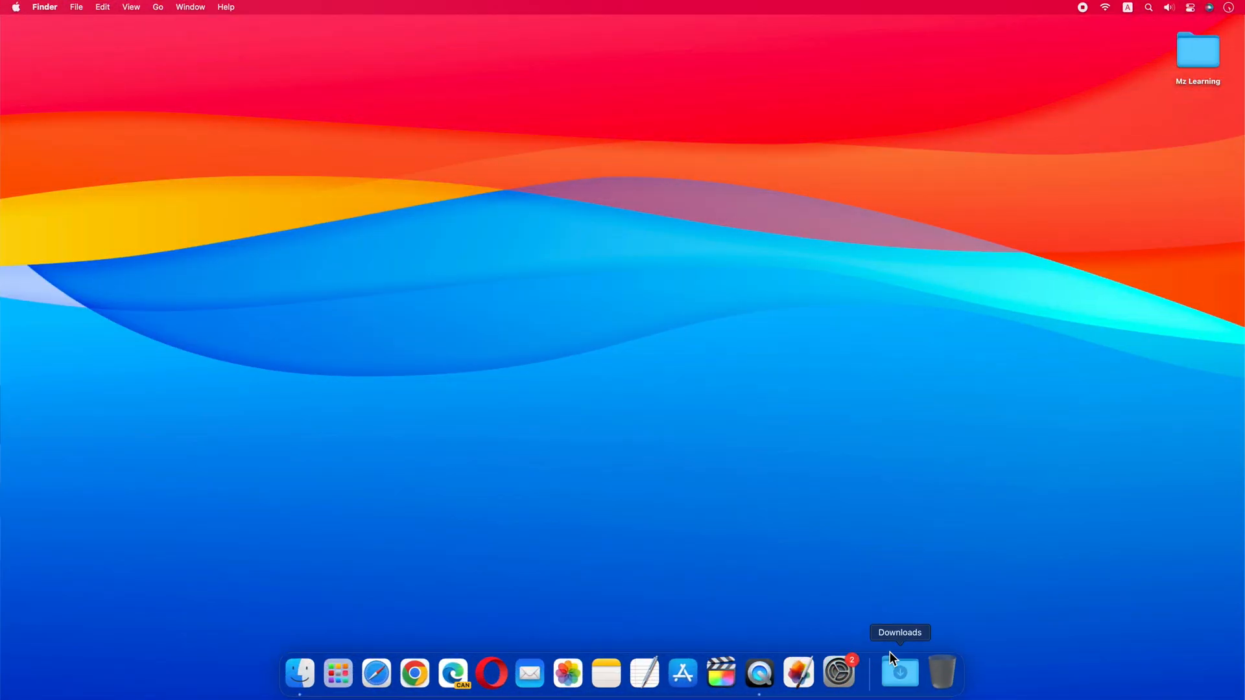
Step: Launch Unite from Finder's Applications folder
left_click(900, 673)
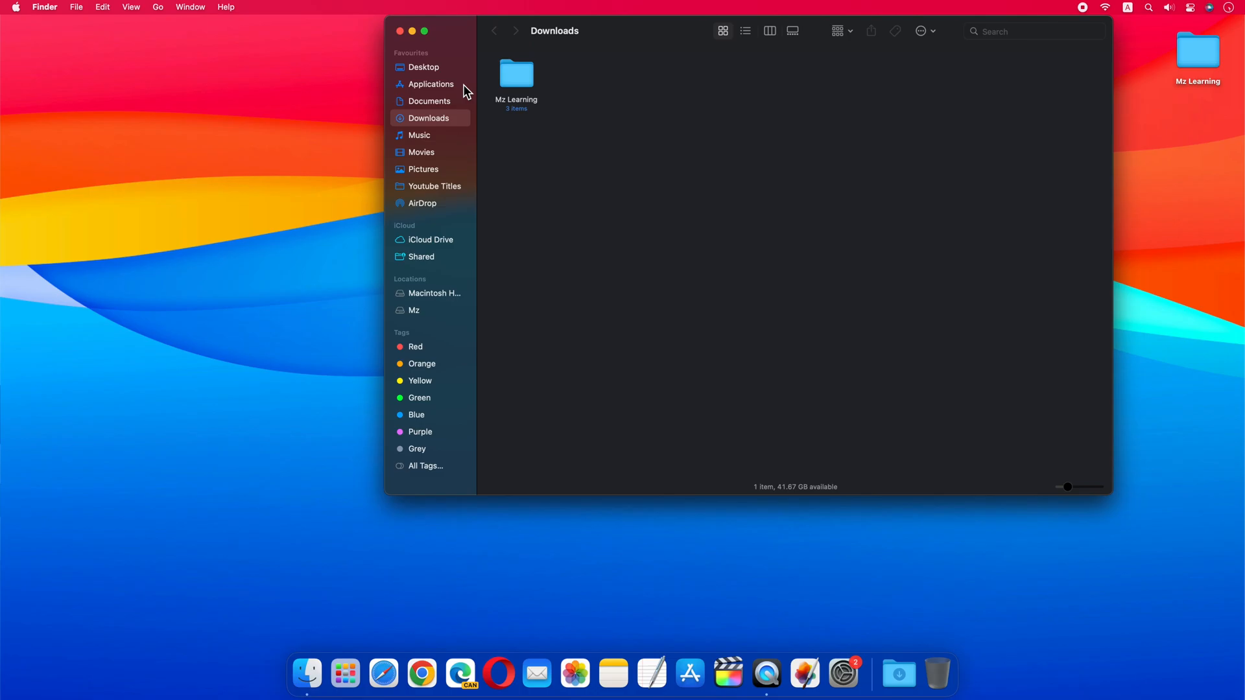
left_click(429, 82)
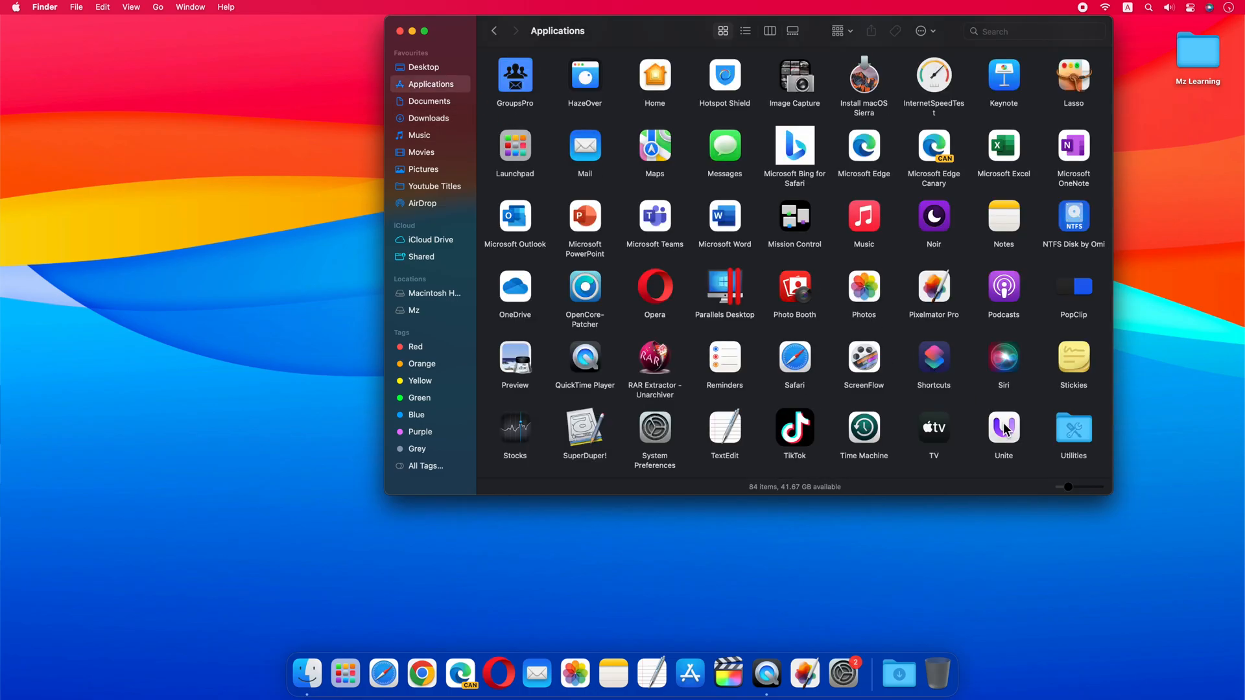
double_click(1002, 432)
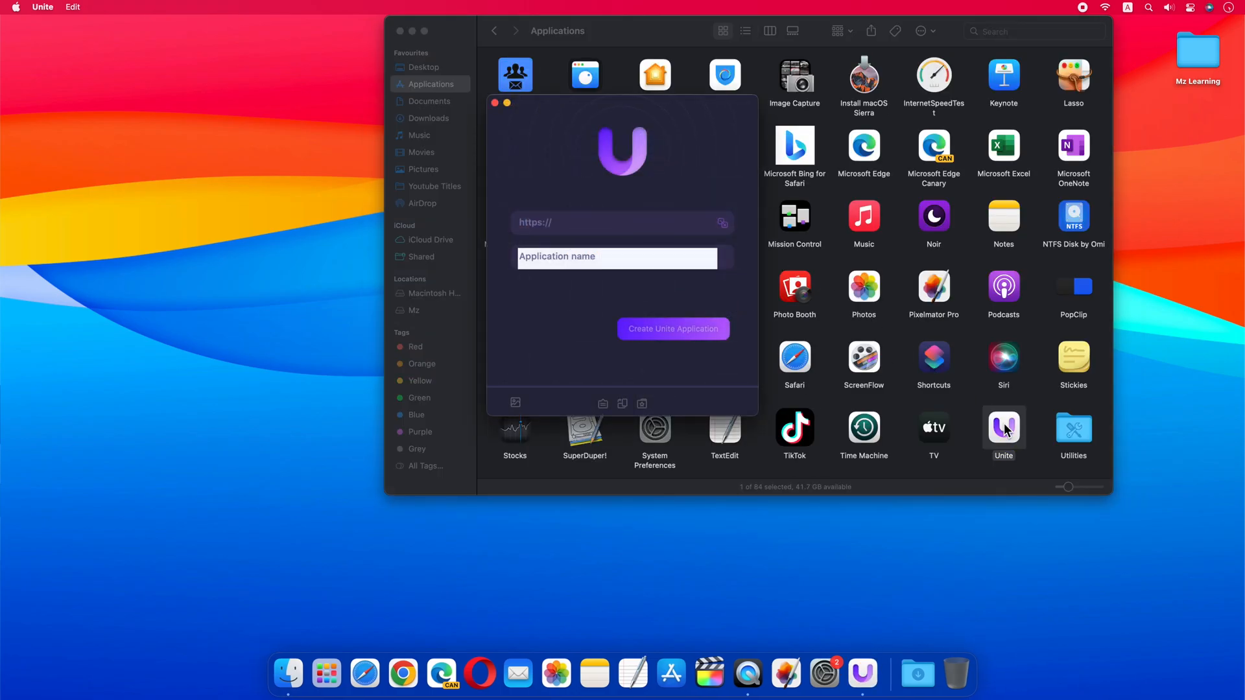
left_click(413, 31)
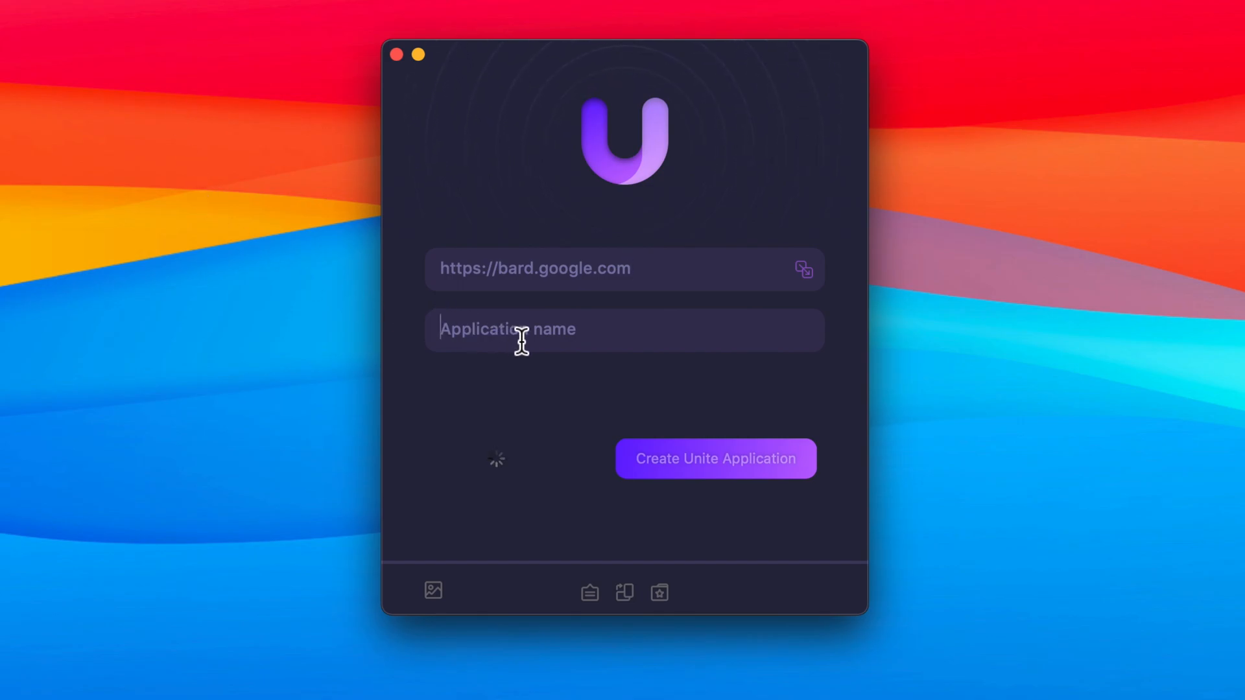
type("Google Bard")
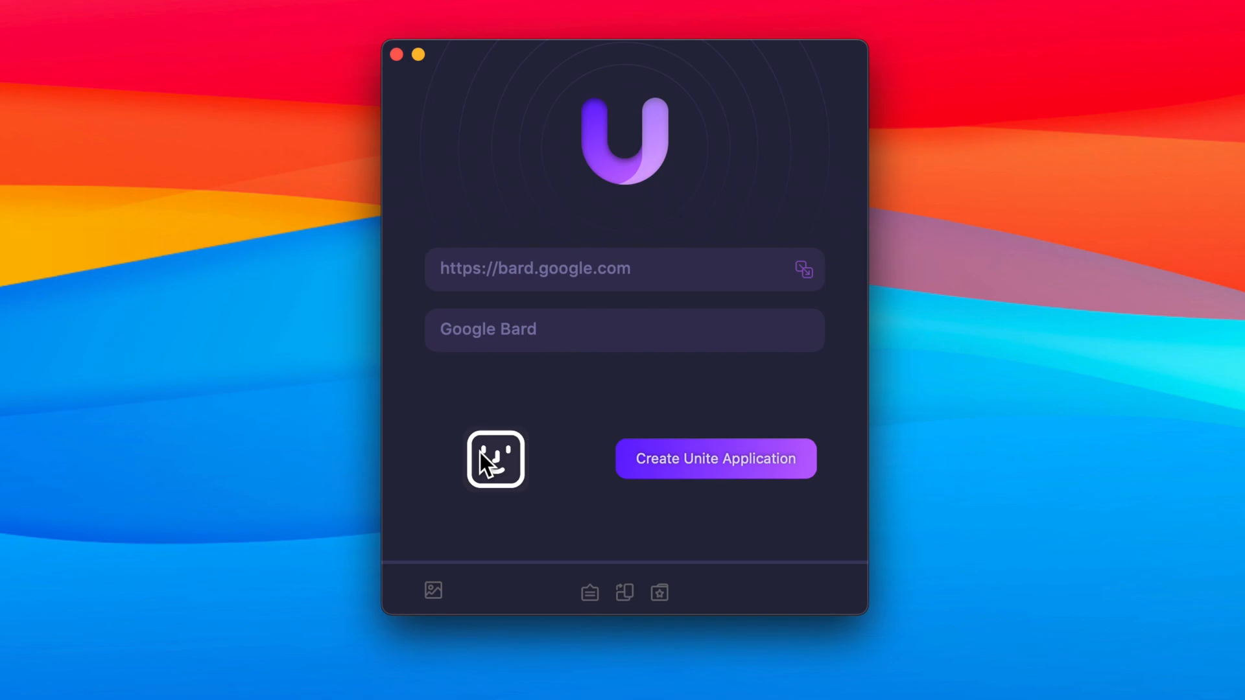
Step: Assign the Bard sparkle app.icns icon and create the Unite application
left_click(494, 459)
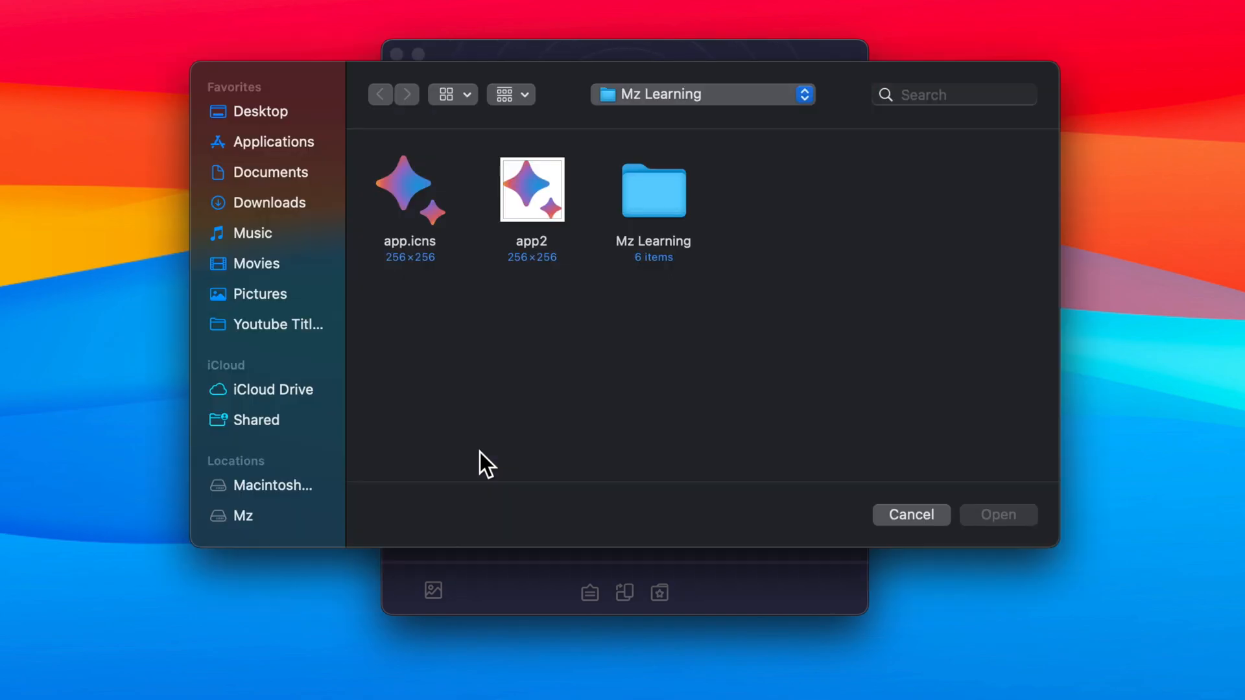
left_click(410, 189)
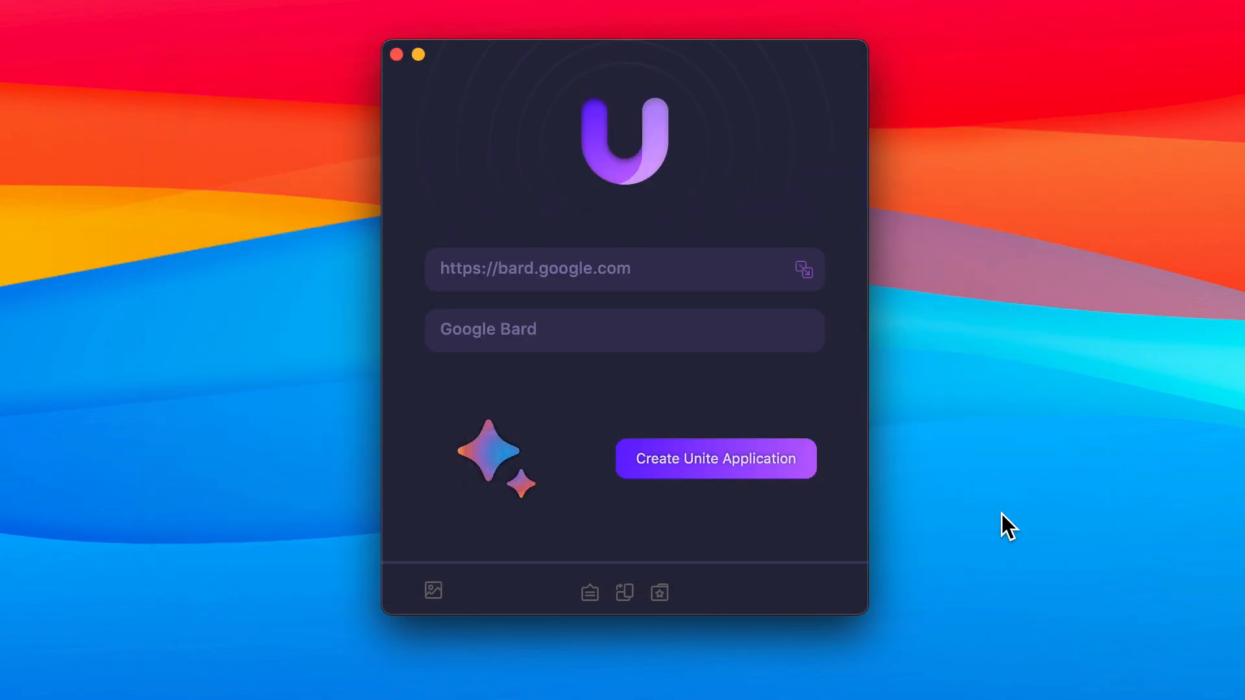
left_click(623, 328)
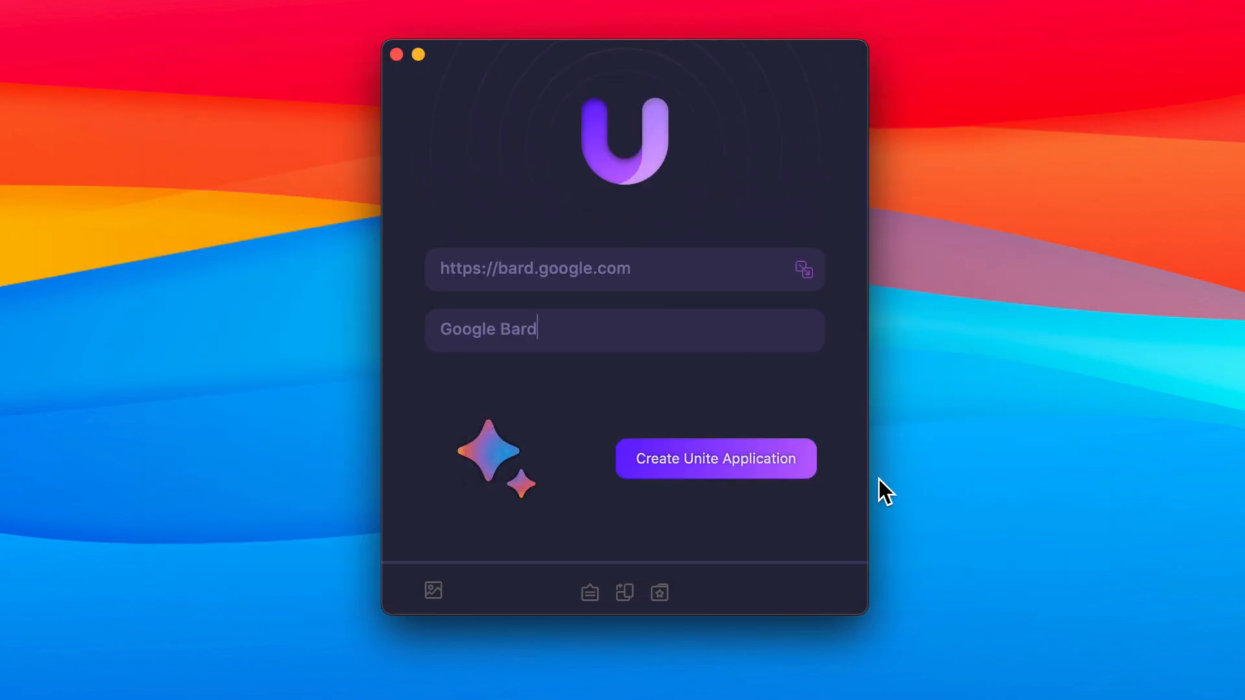
left_click(713, 457)
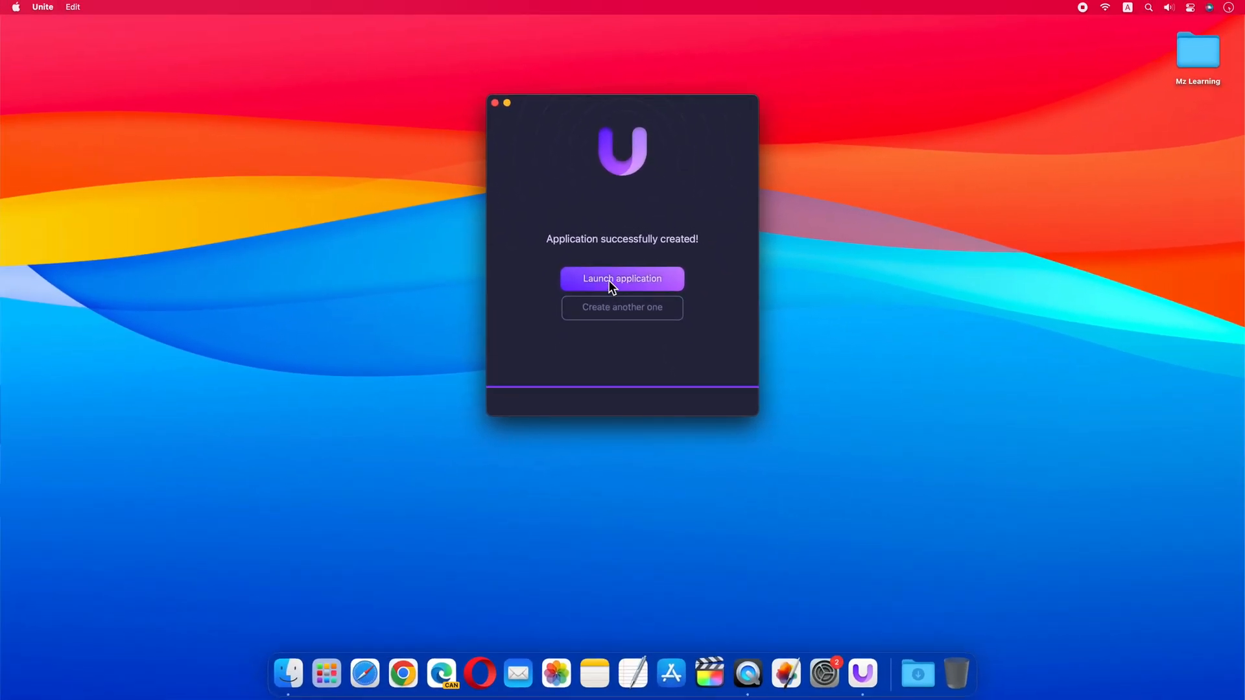
Step: Quit Unite and go to the Applications folder in Finder
left_click(621, 278)
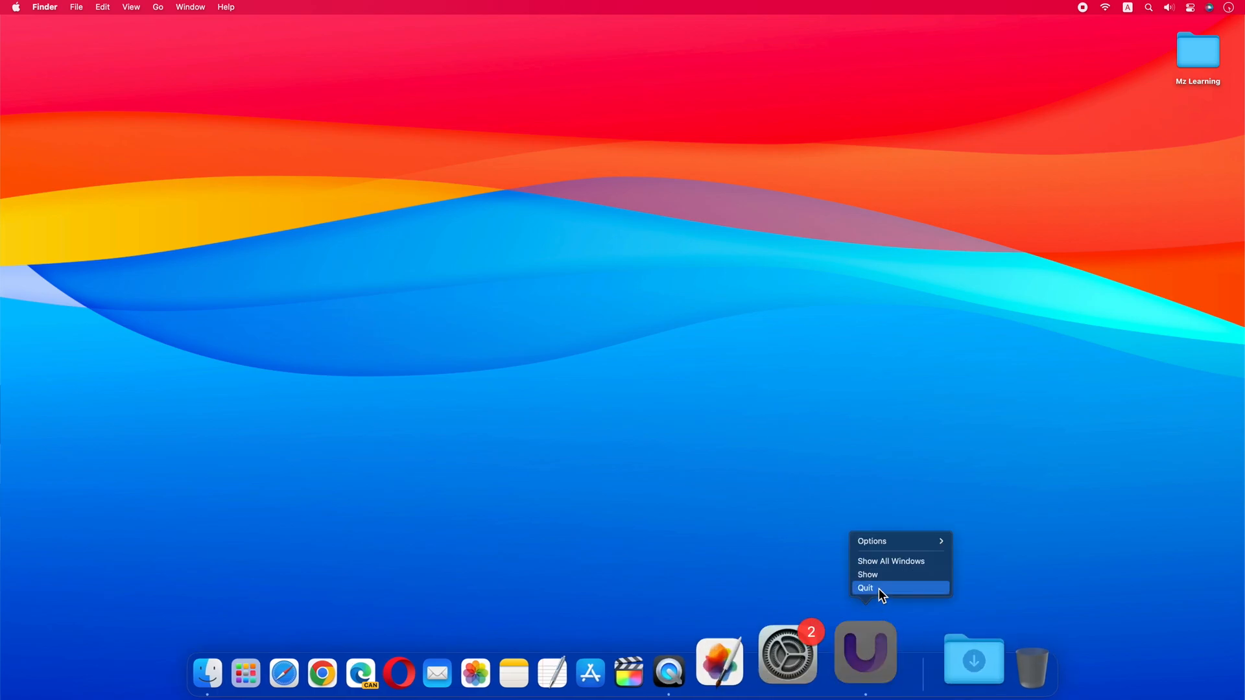
left_click(864, 587)
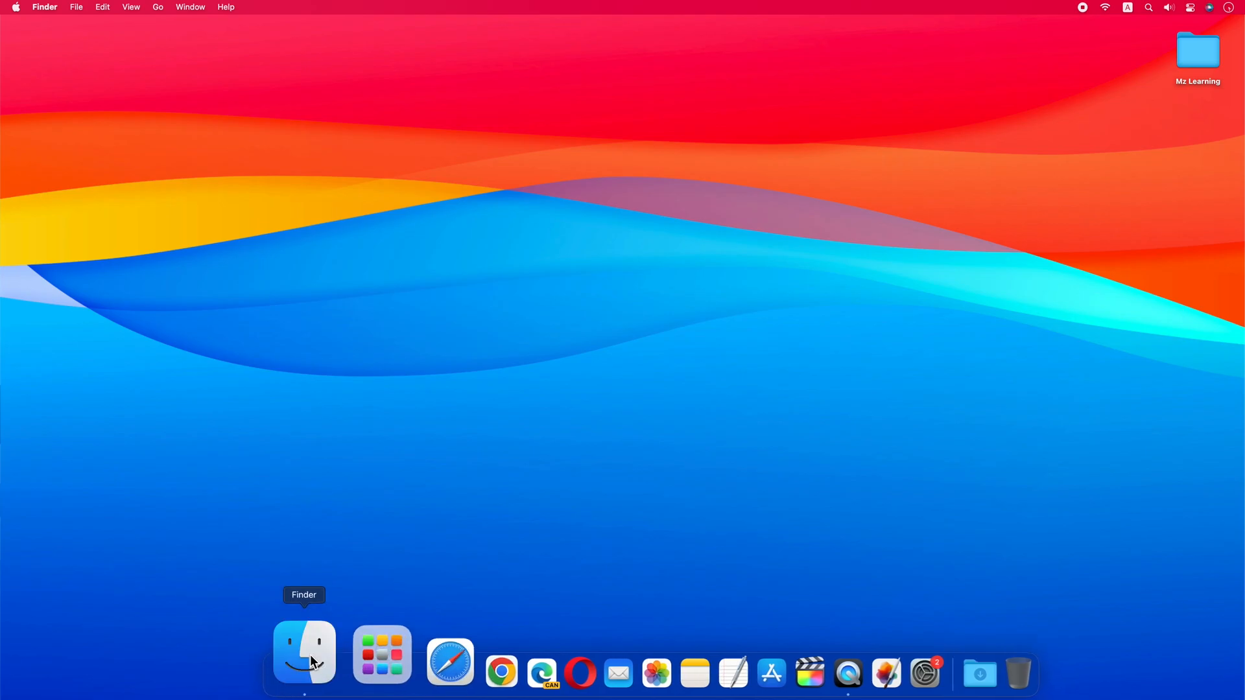
left_click(304, 652)
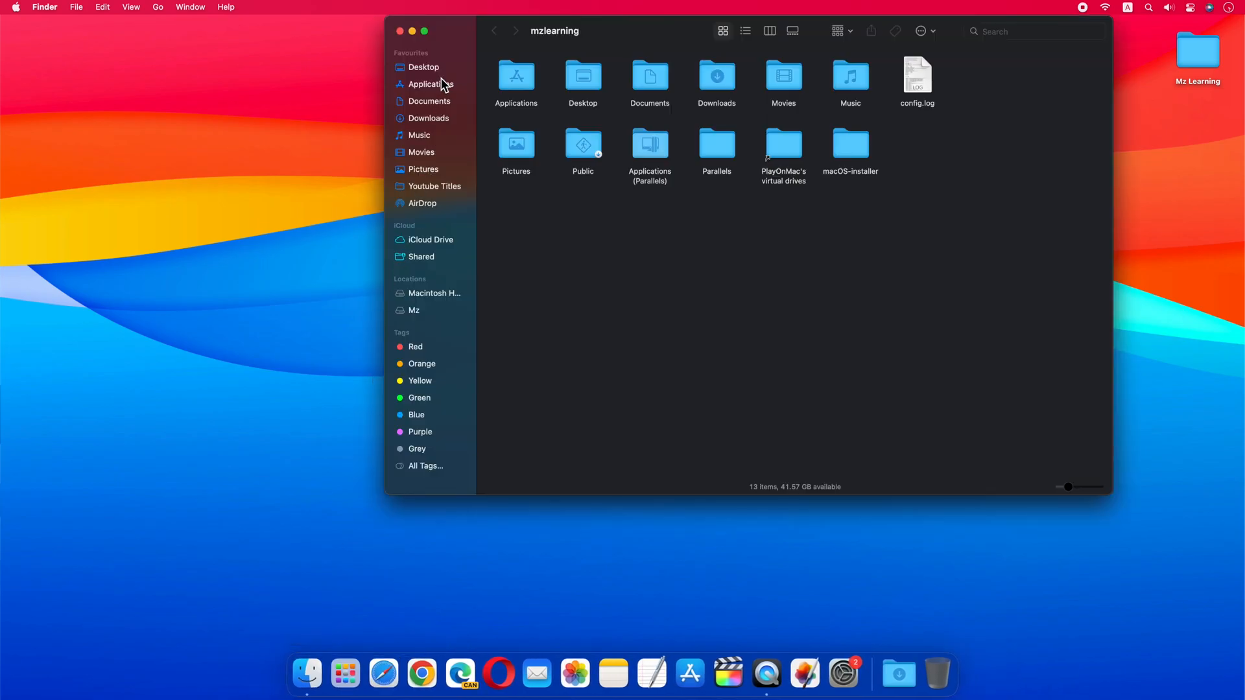
left_click(427, 84)
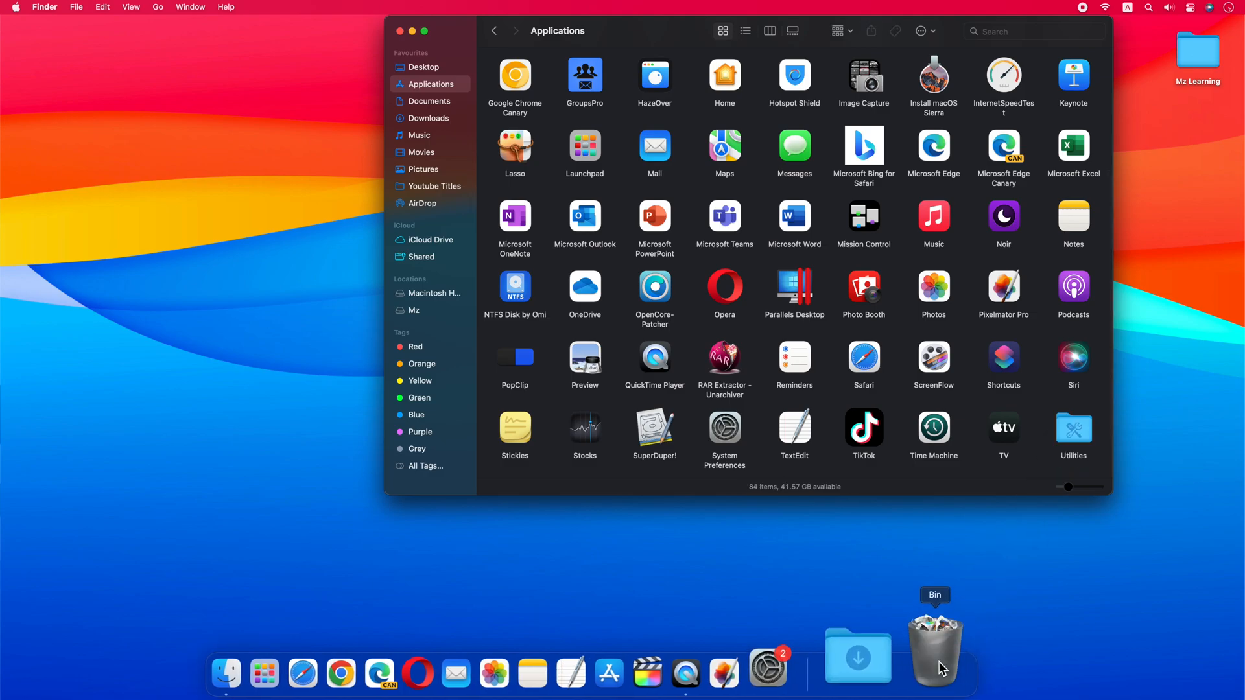
Step: Permanently empty the Bin to erase Unite
left_click(935, 649)
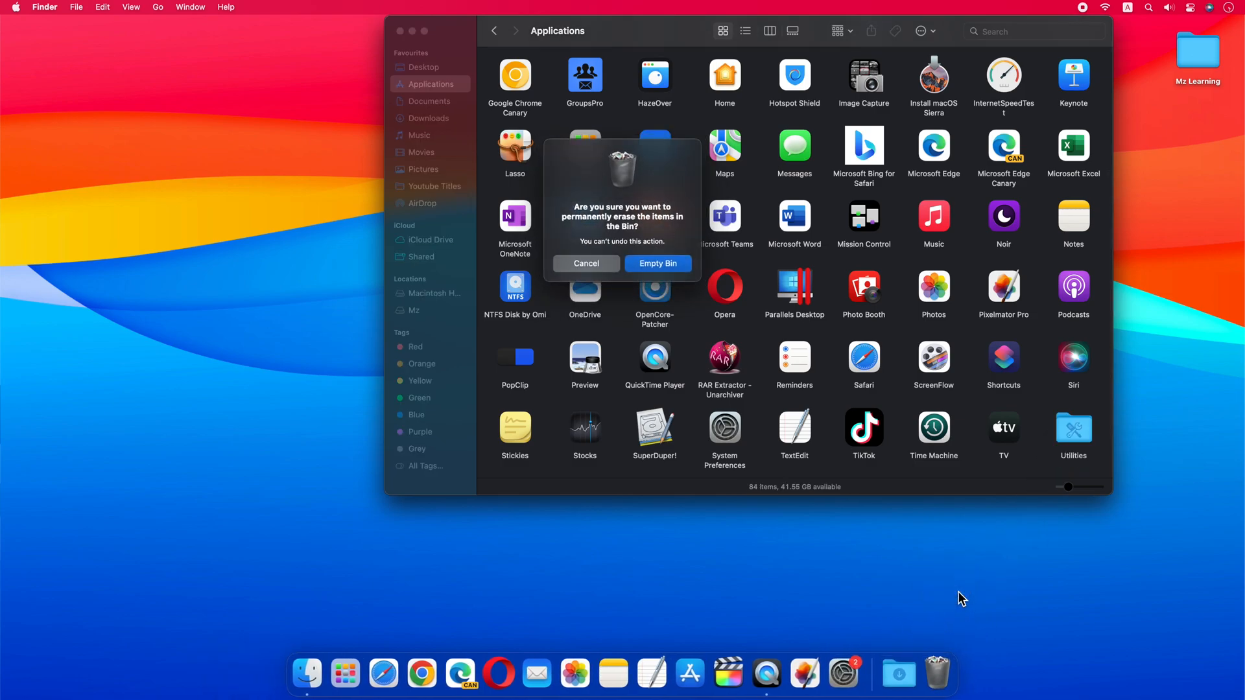
left_click(656, 264)
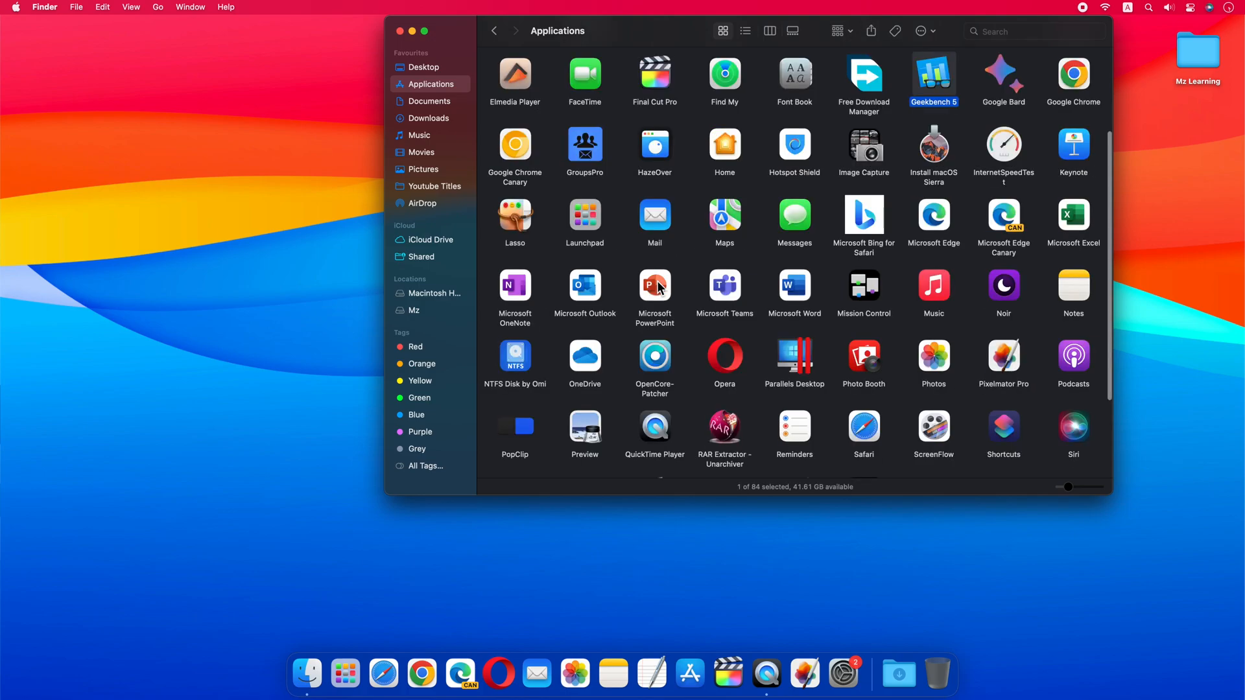
Step: Launch the new Google Bard app from Applications
left_click(1002, 75)
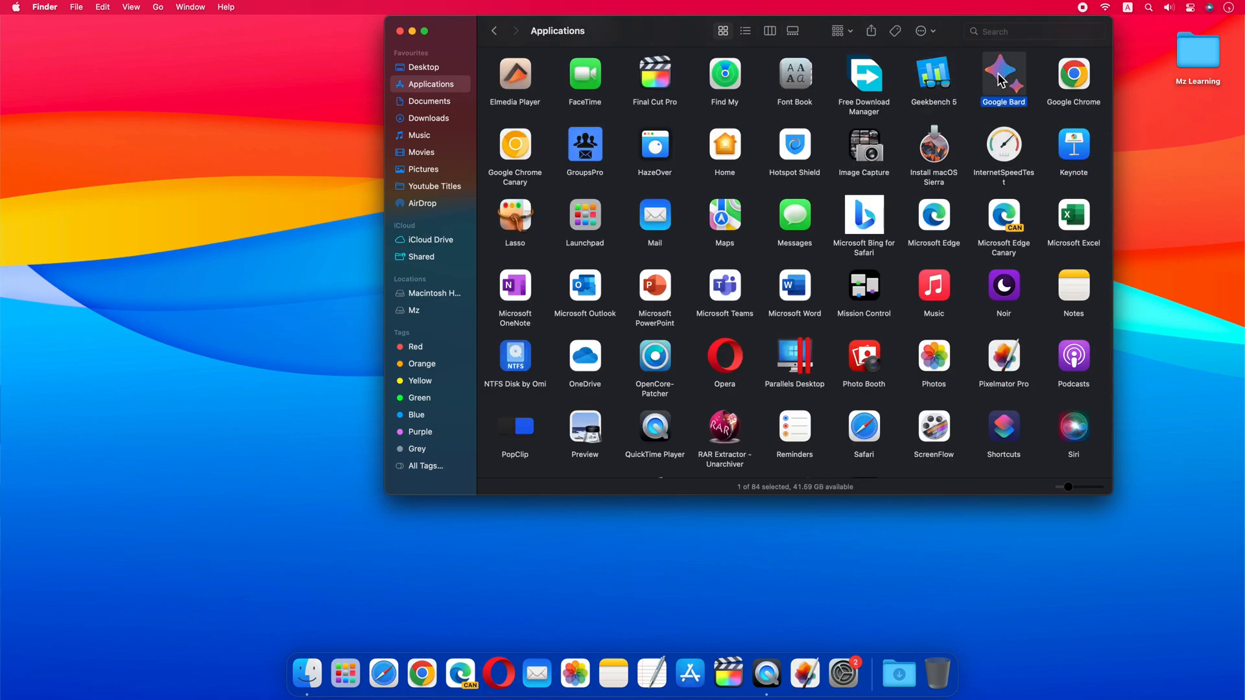
double_click(1002, 75)
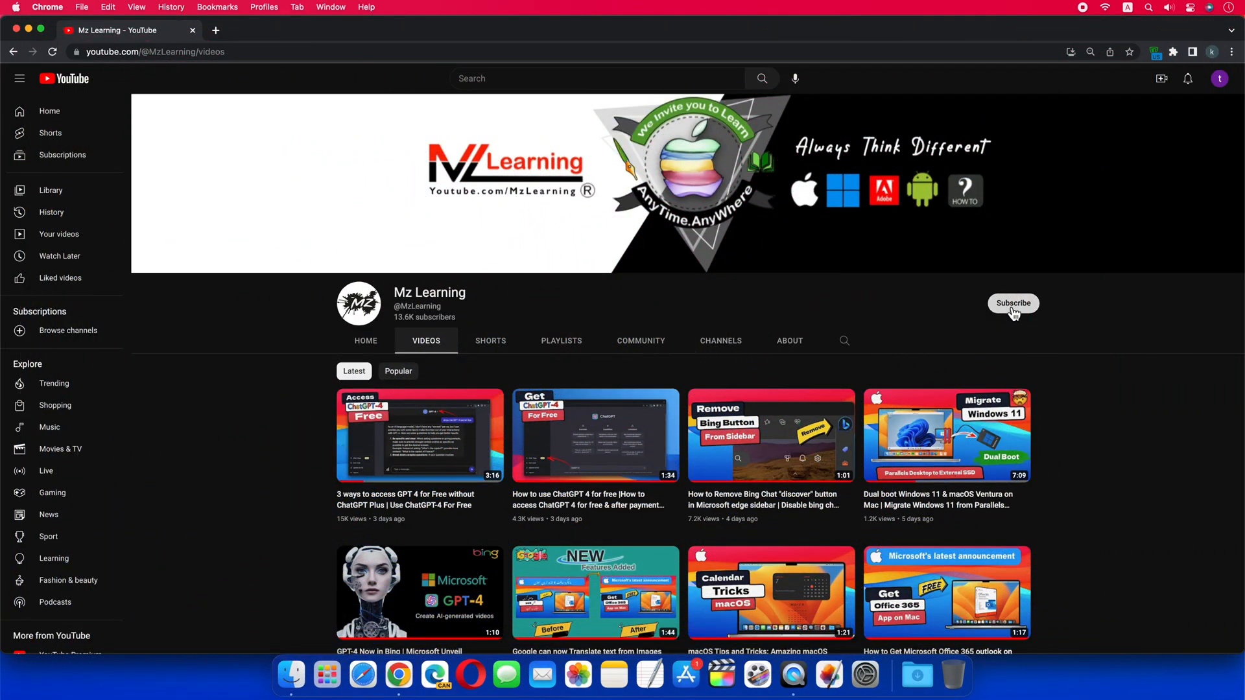
Step: Subscribe to the Mz Learning channel with All notifications enabled
left_click(1013, 302)
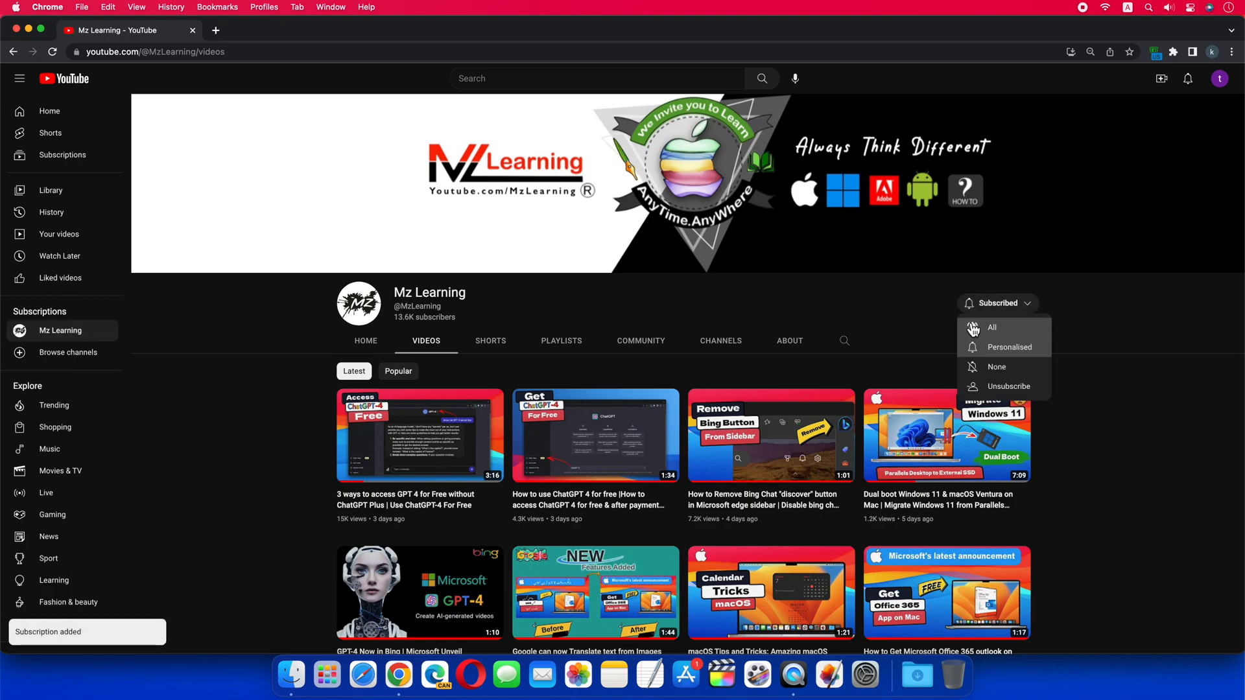
left_click(975, 330)
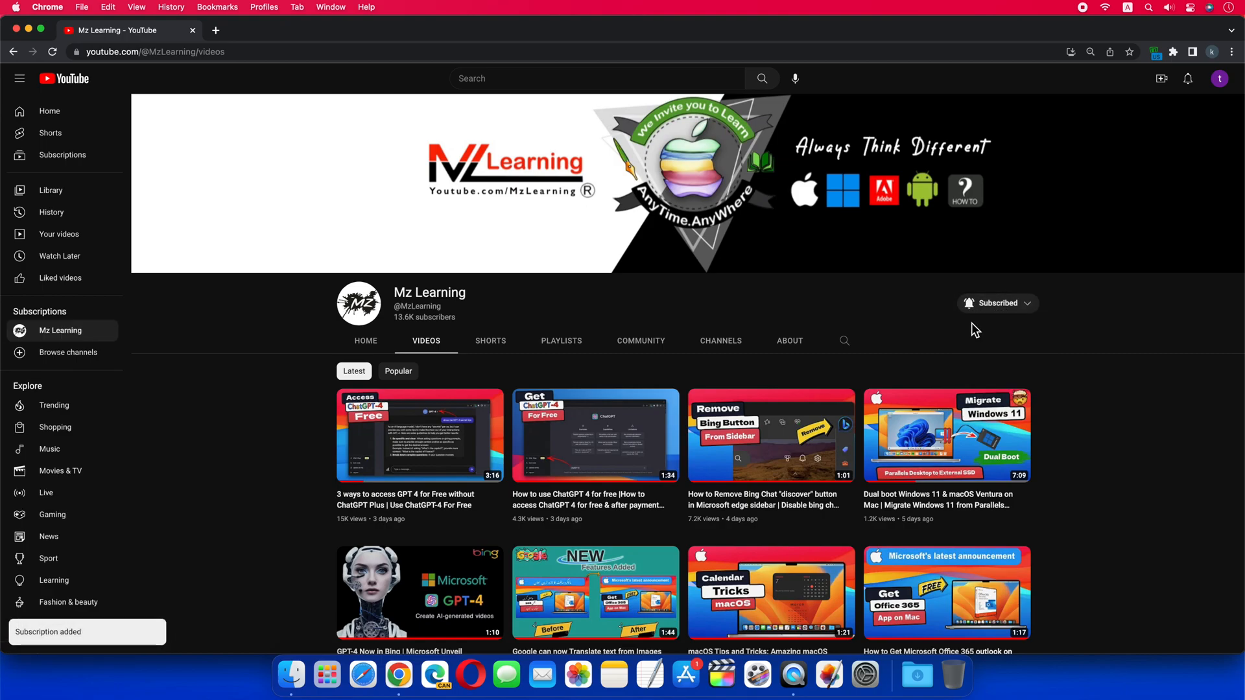